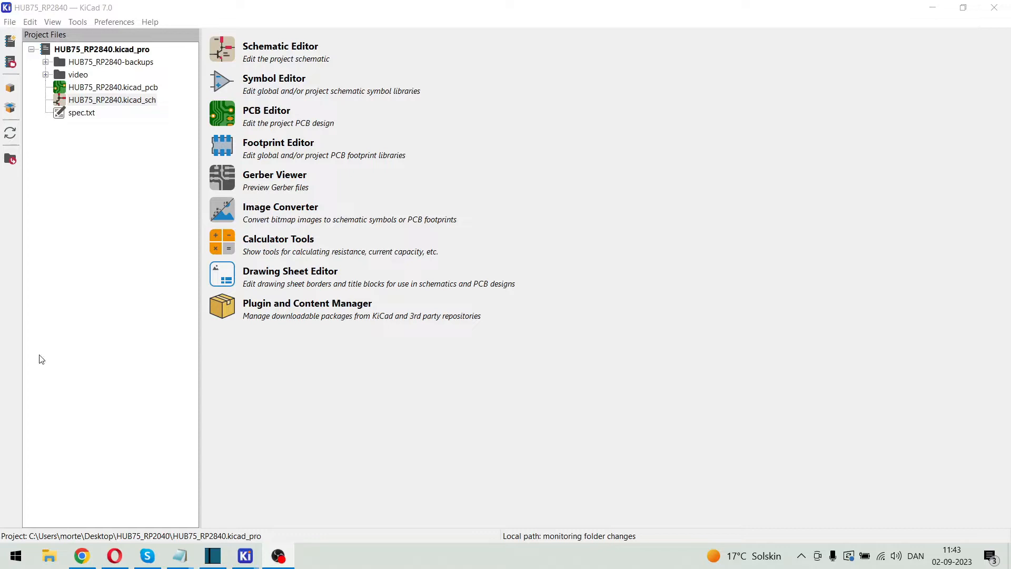
pyautogui.moveTo(118, 242)
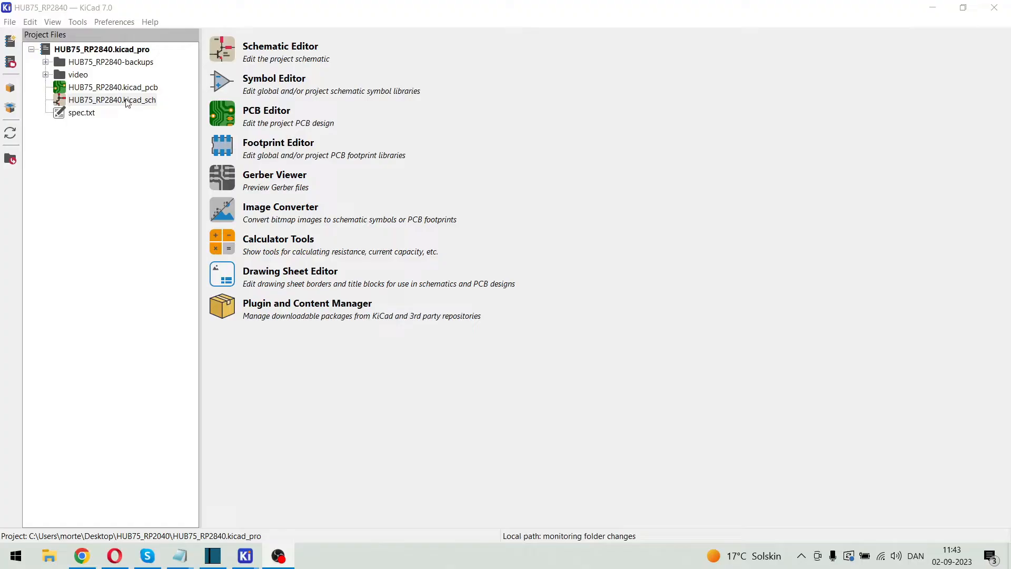
# Open HUB75_RP2840.kicad_sch and zoom around the Pico U6 symbol's pin connections
pyautogui.doubleClick(113, 100)
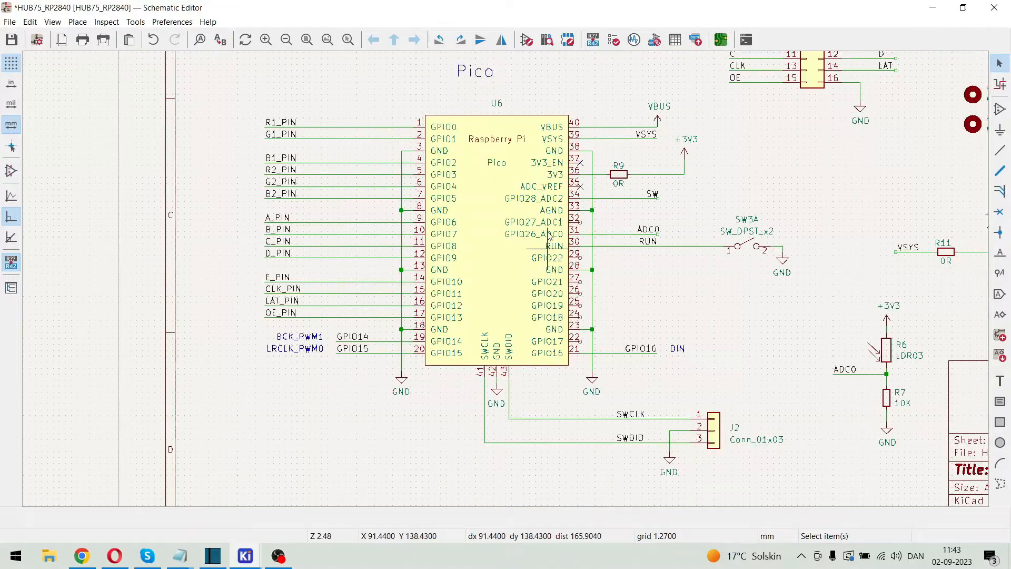
pyautogui.moveTo(480, 252)
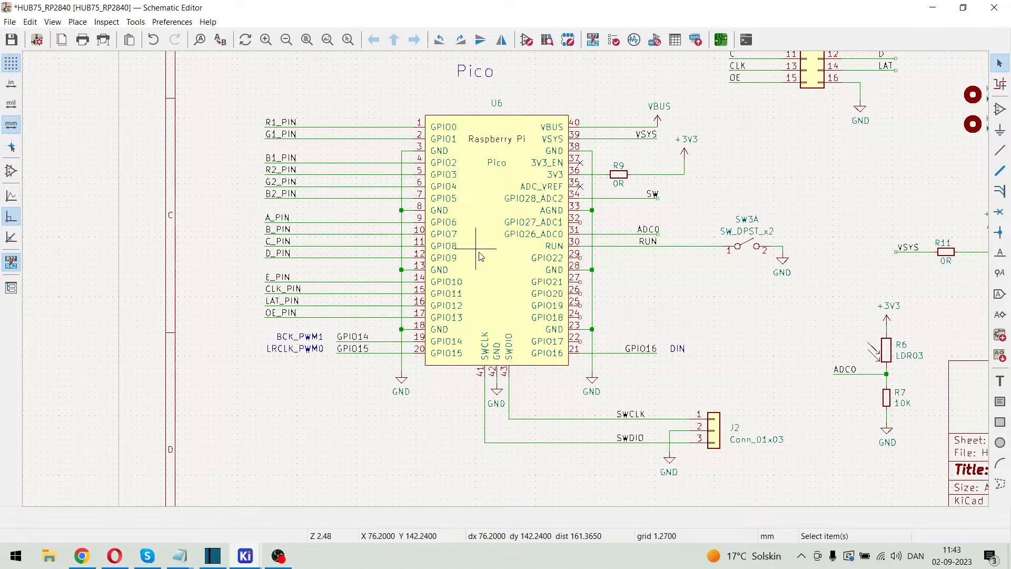
pyautogui.moveTo(231, 129)
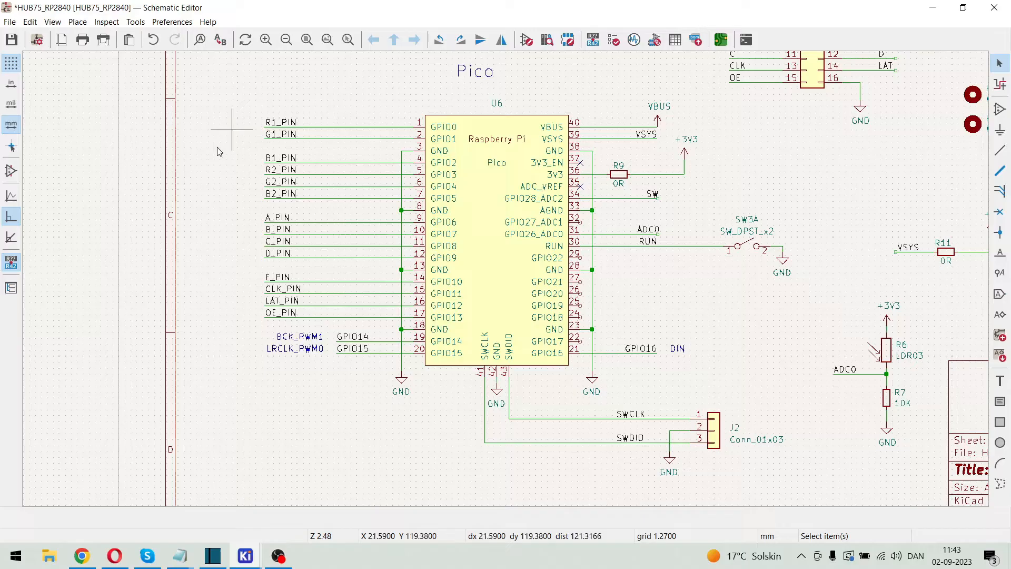
pyautogui.moveTo(279, 105)
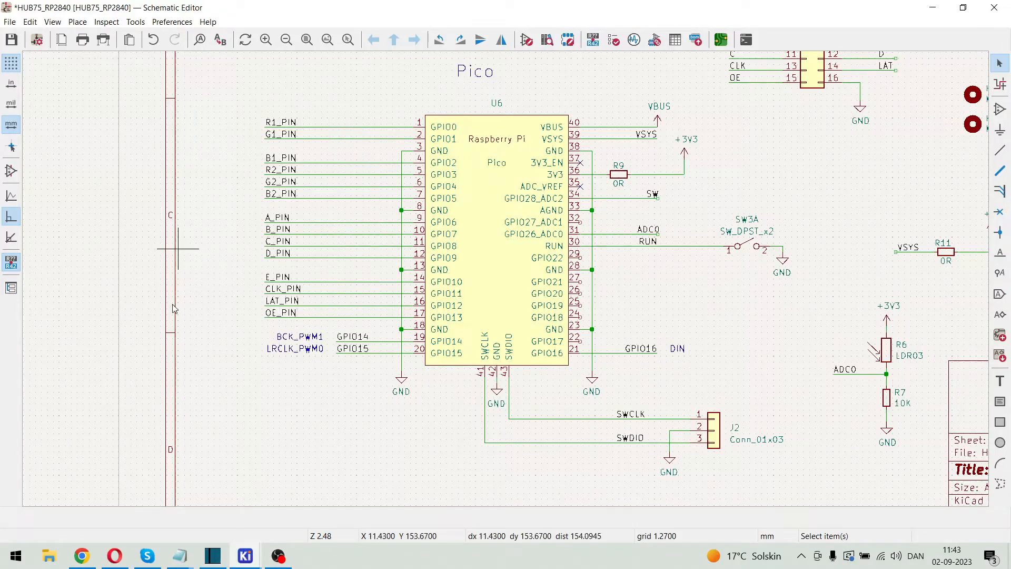
pyautogui.moveTo(257, 349)
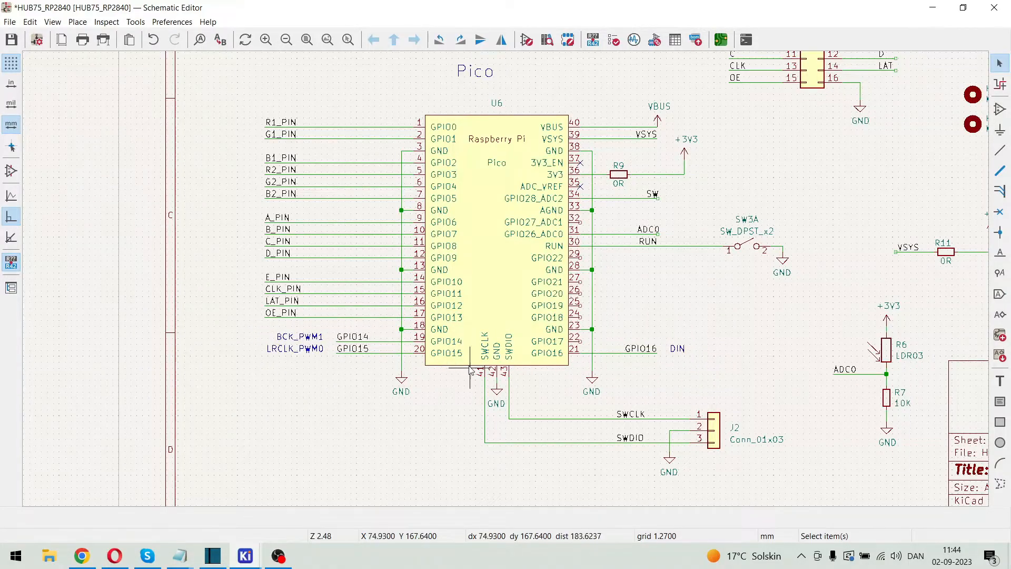
pyautogui.moveTo(613, 329)
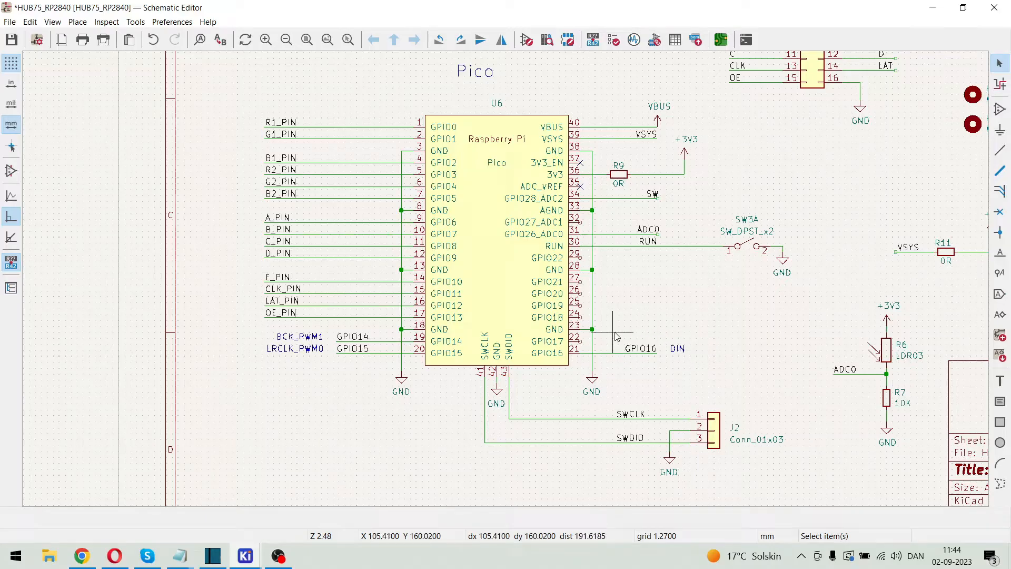
pyautogui.scroll(-3)
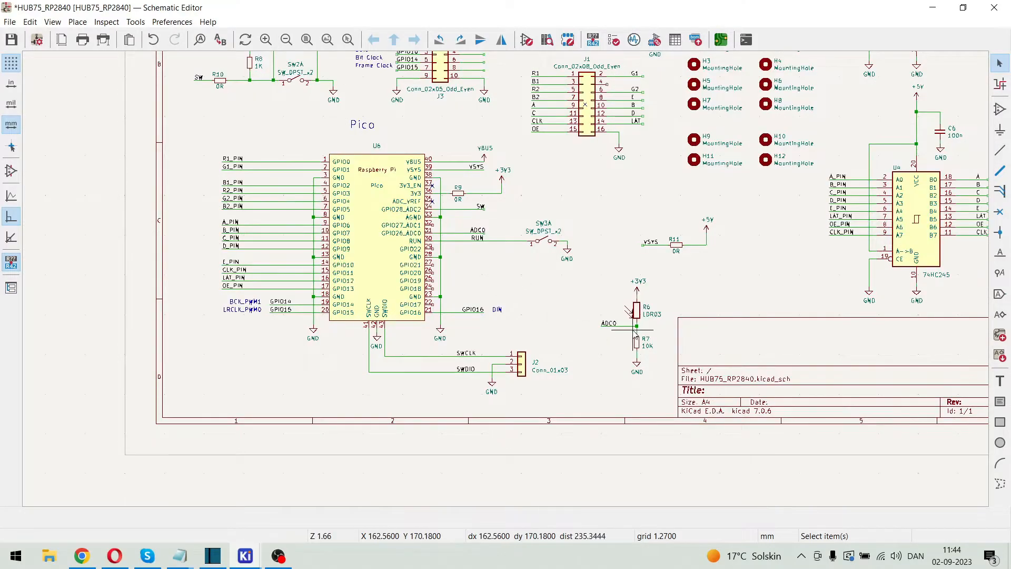
pyautogui.scroll(-3)
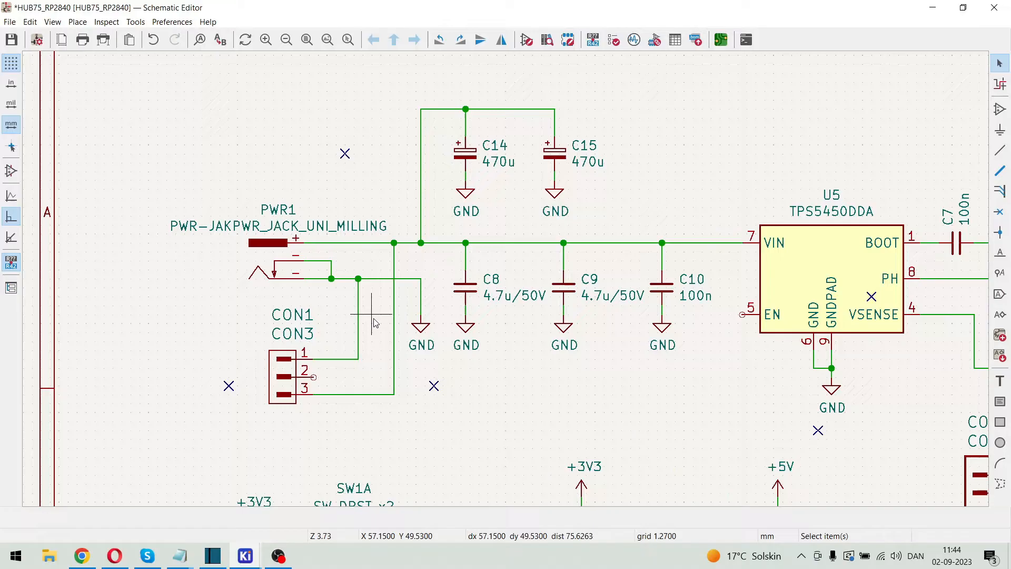
pyautogui.moveTo(335, 277)
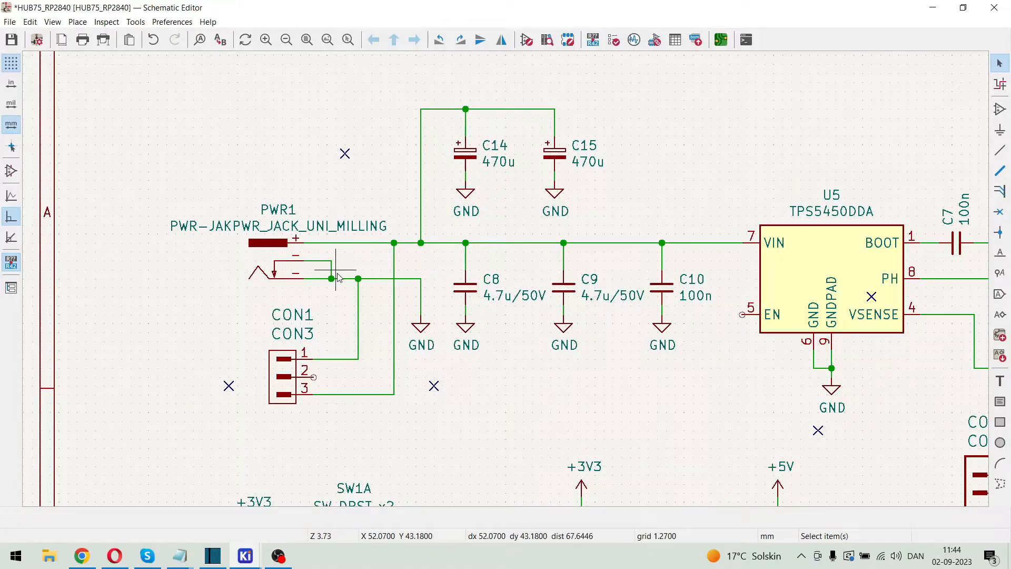
pyautogui.moveTo(349, 287)
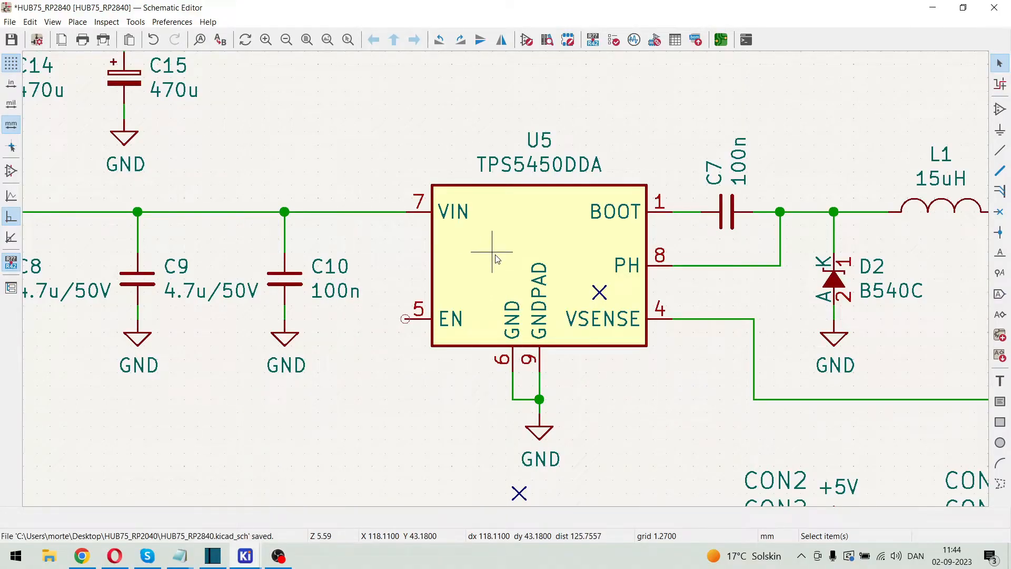
pyautogui.scroll(-3)
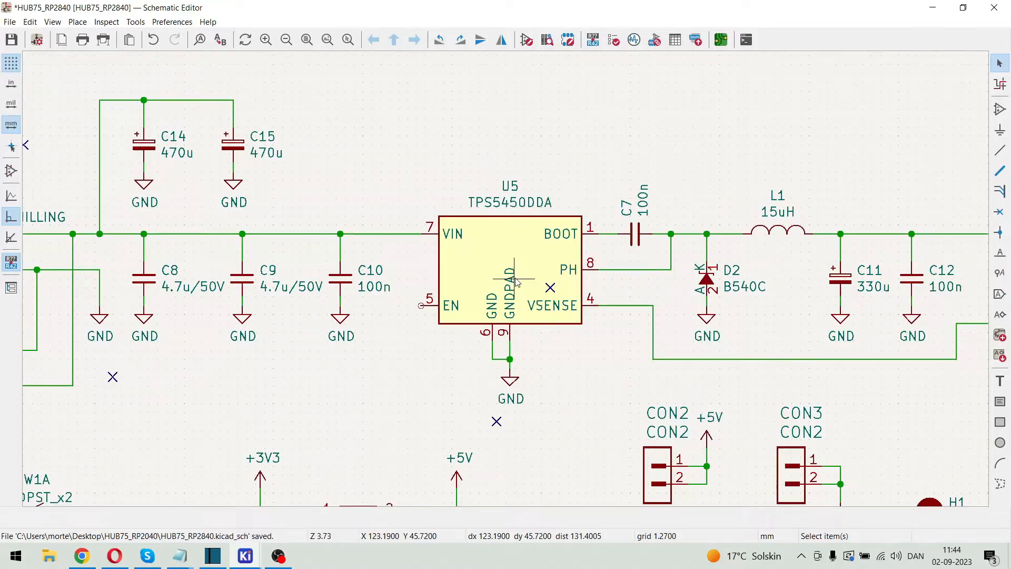
pyautogui.scroll(-3)
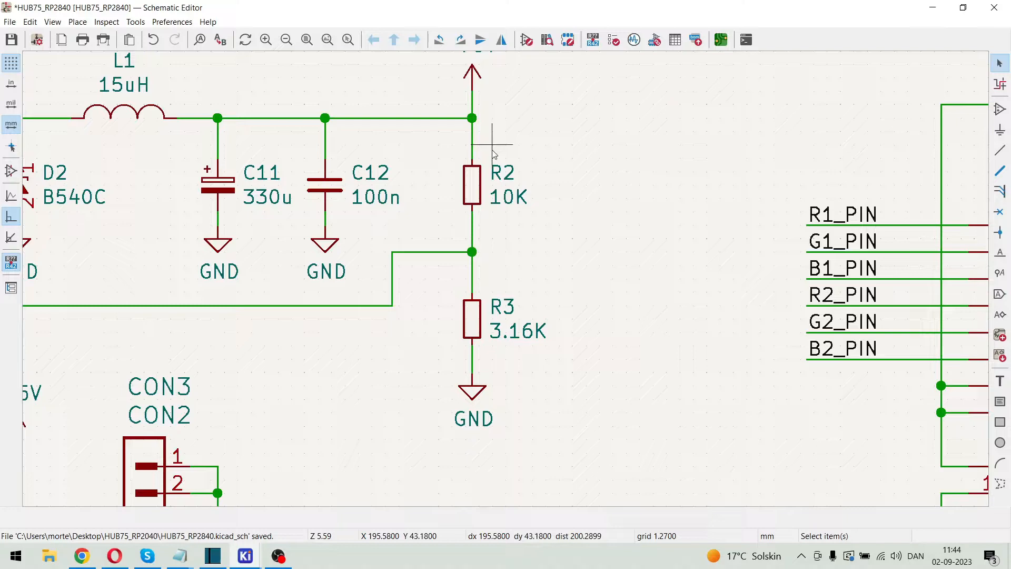
pyautogui.scroll(-3)
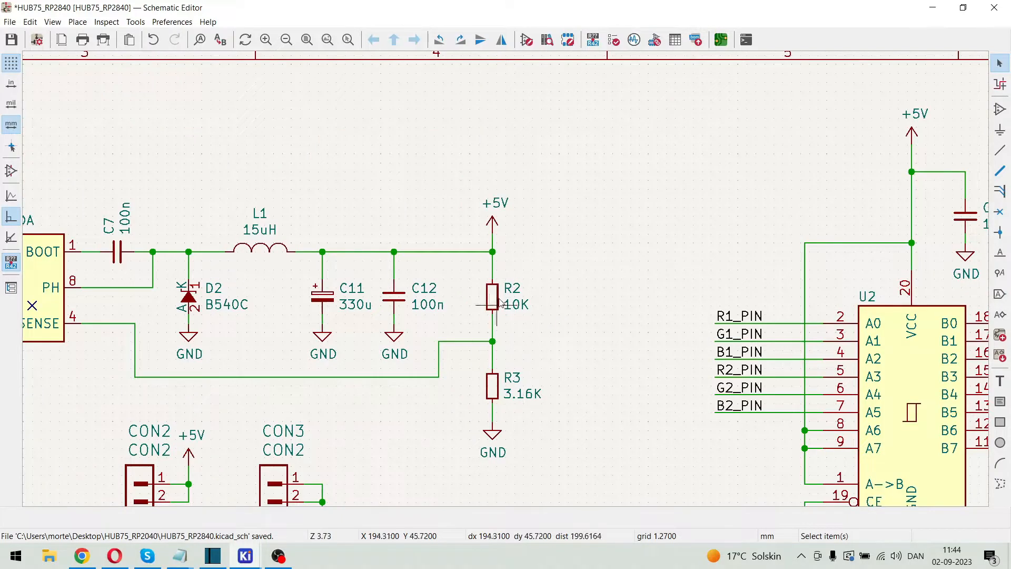
pyautogui.moveTo(541, 345)
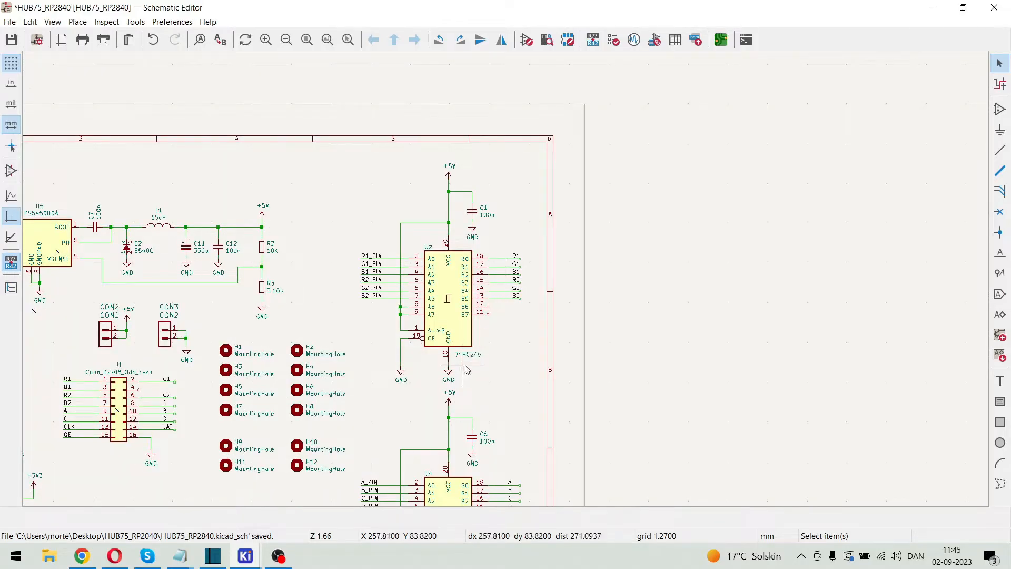
# Leave the schematic and open the HUB75_RP2840.kicad_pcb board layout from the project tree
pyautogui.scroll(-3)
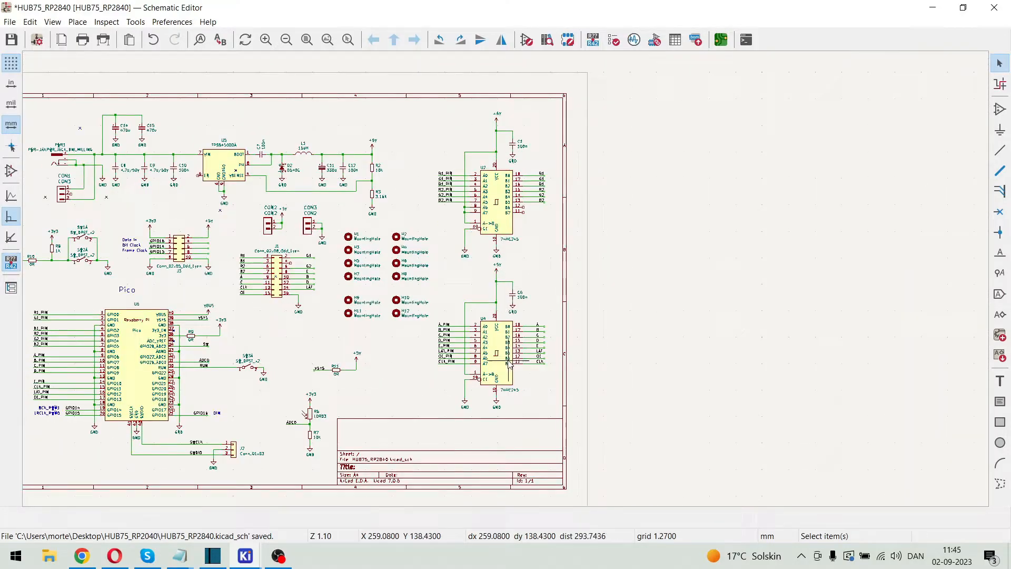
pyautogui.scroll(-3)
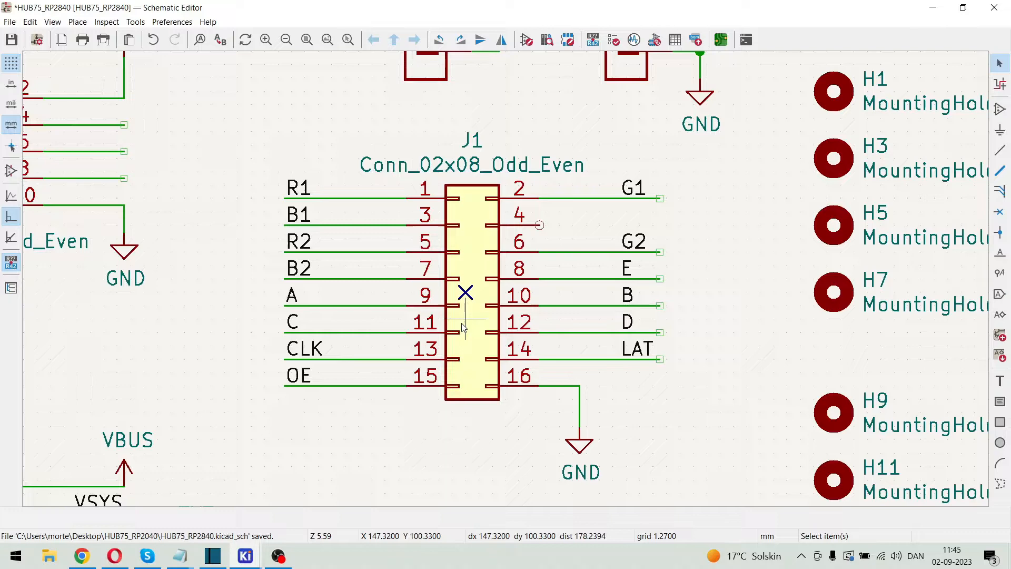
pyautogui.scroll(-3)
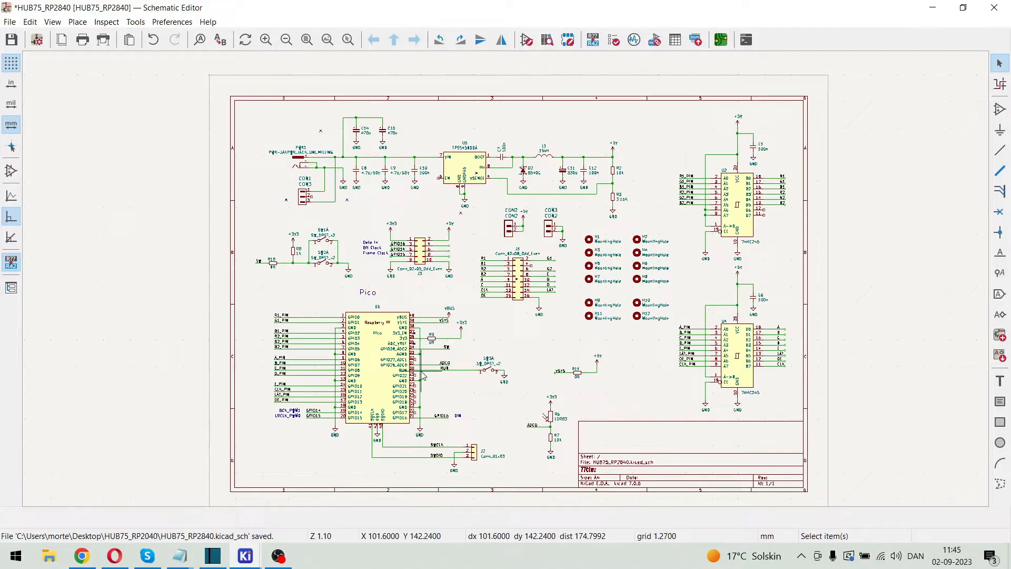
pyautogui.moveTo(271, 516)
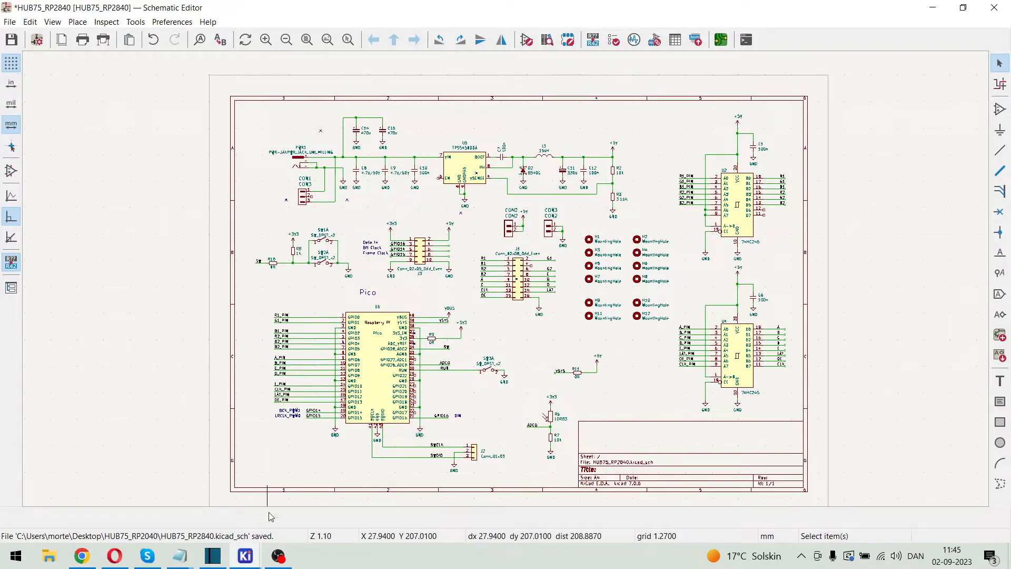
pyautogui.moveTo(243, 555)
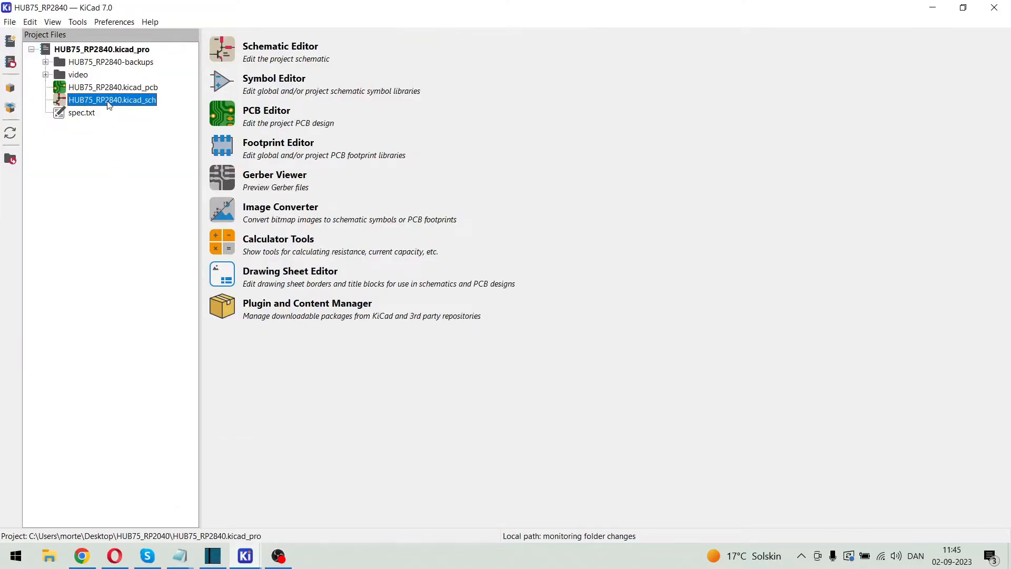
pyautogui.click(113, 88)
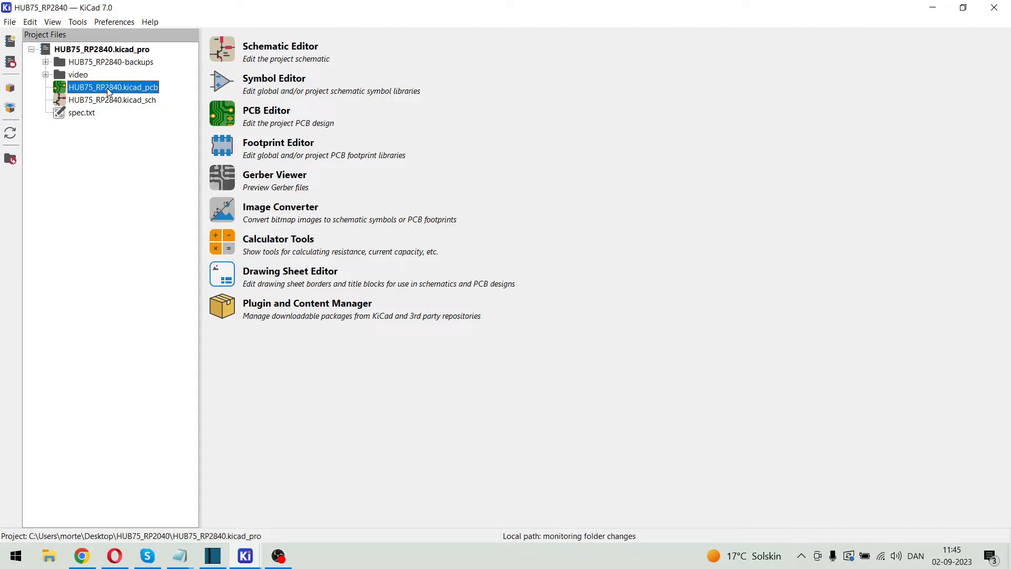
pyautogui.doubleClick(113, 88)
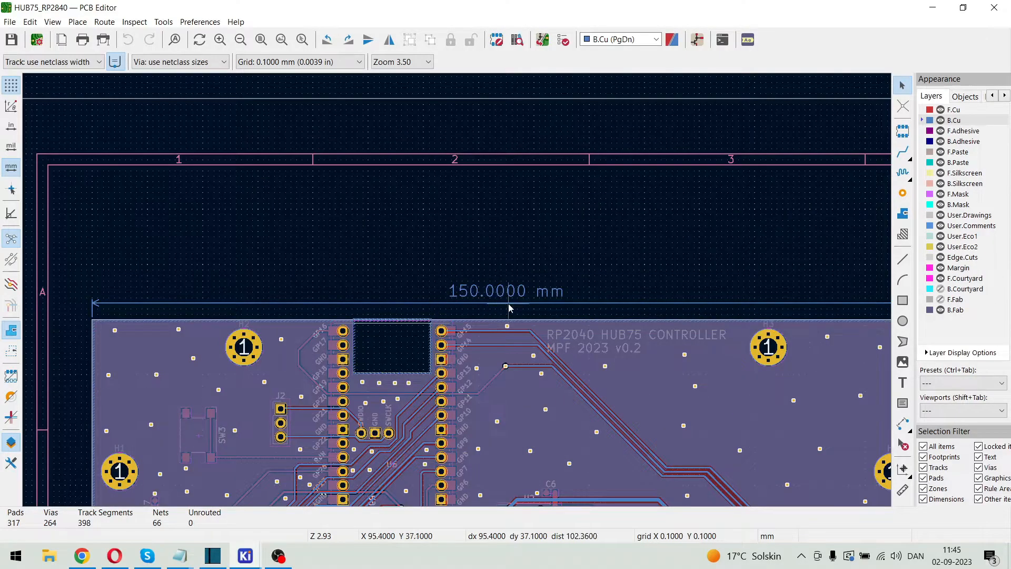
pyautogui.moveTo(488, 306)
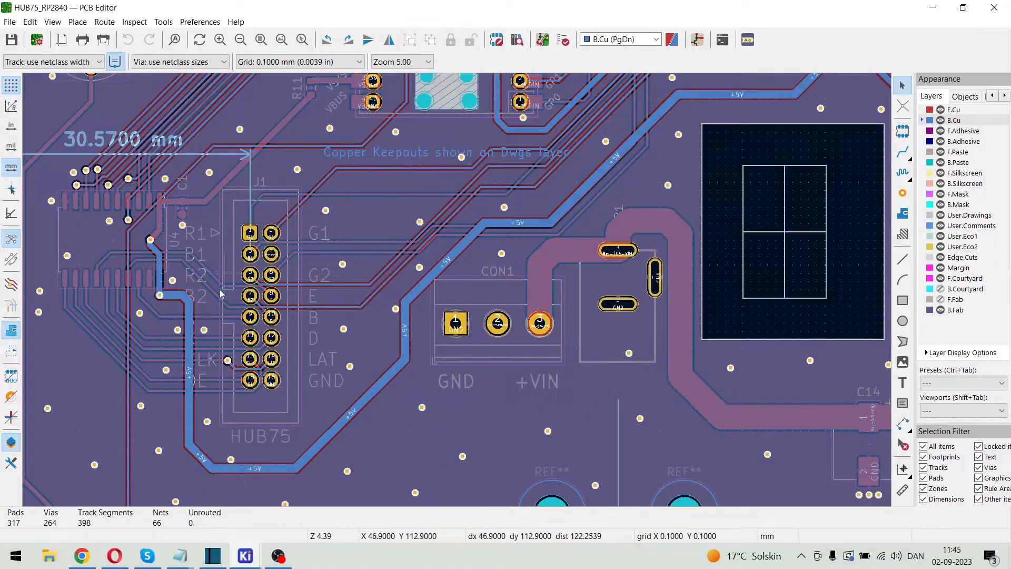
pyautogui.moveTo(325, 252)
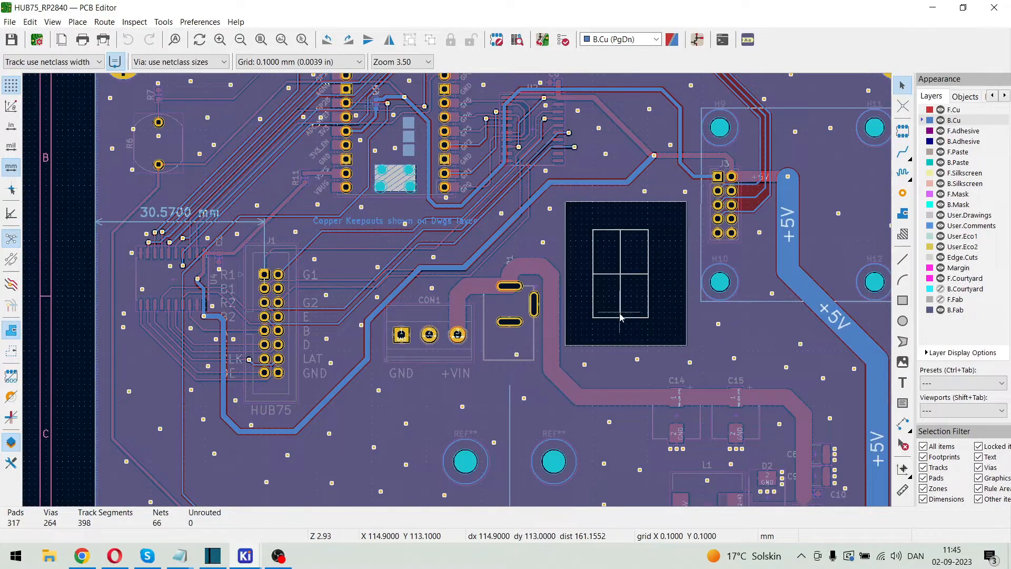
pyautogui.moveTo(651, 341)
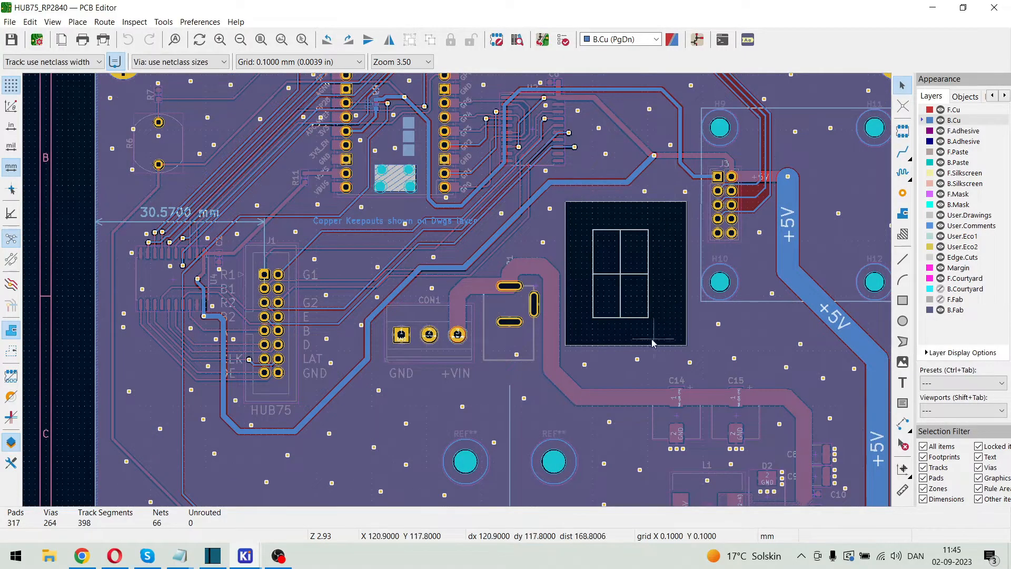
pyautogui.moveTo(631, 253)
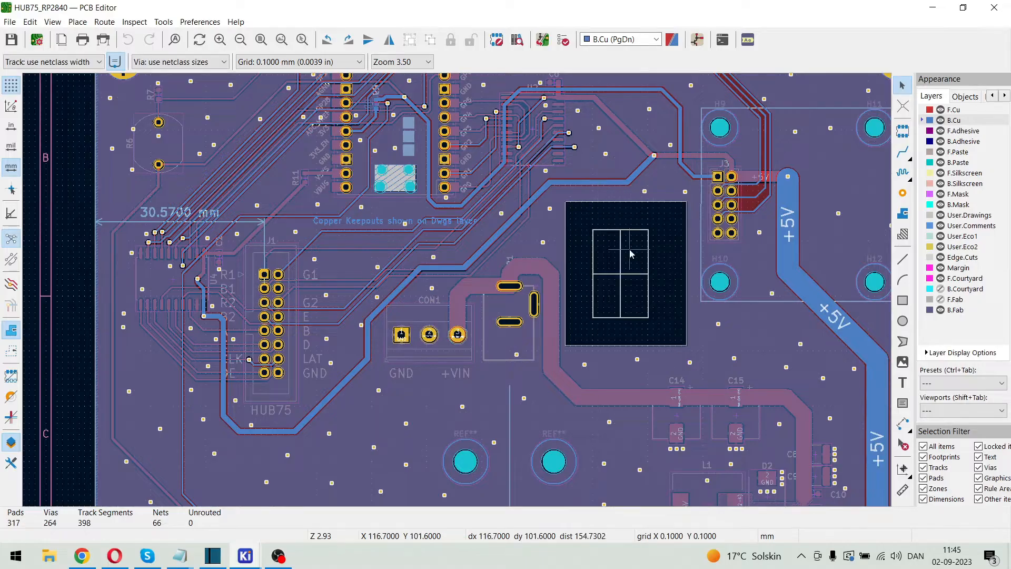
pyautogui.moveTo(593, 274)
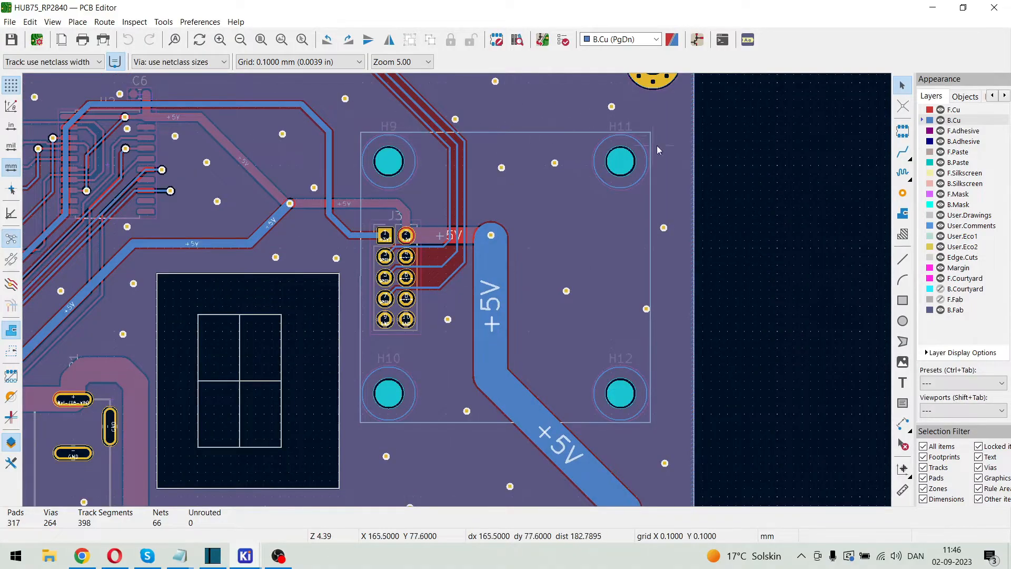
pyautogui.moveTo(691, 159)
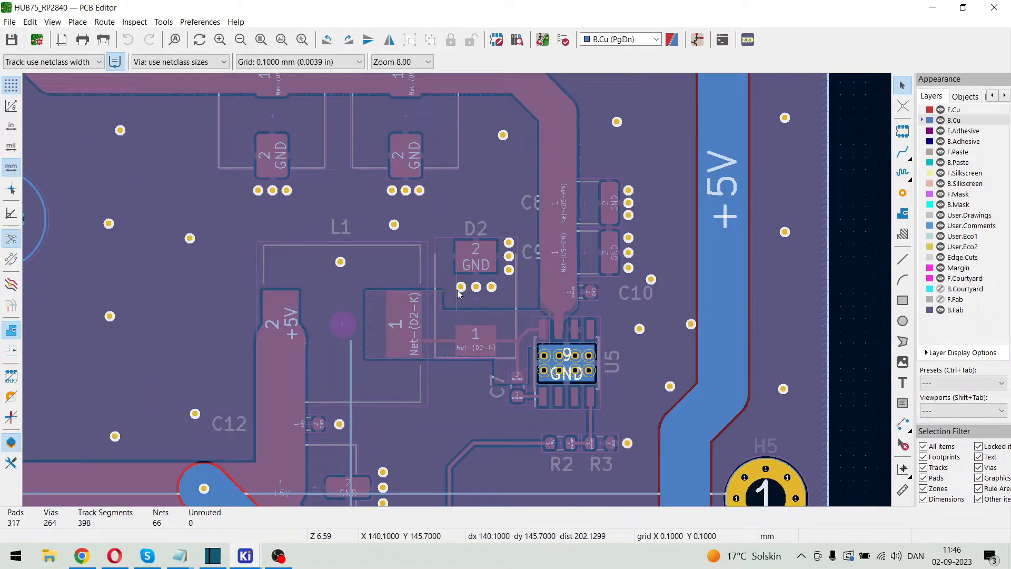
# Zoom across the board to the power regulator section around U5 and L1
pyautogui.scroll(-3)
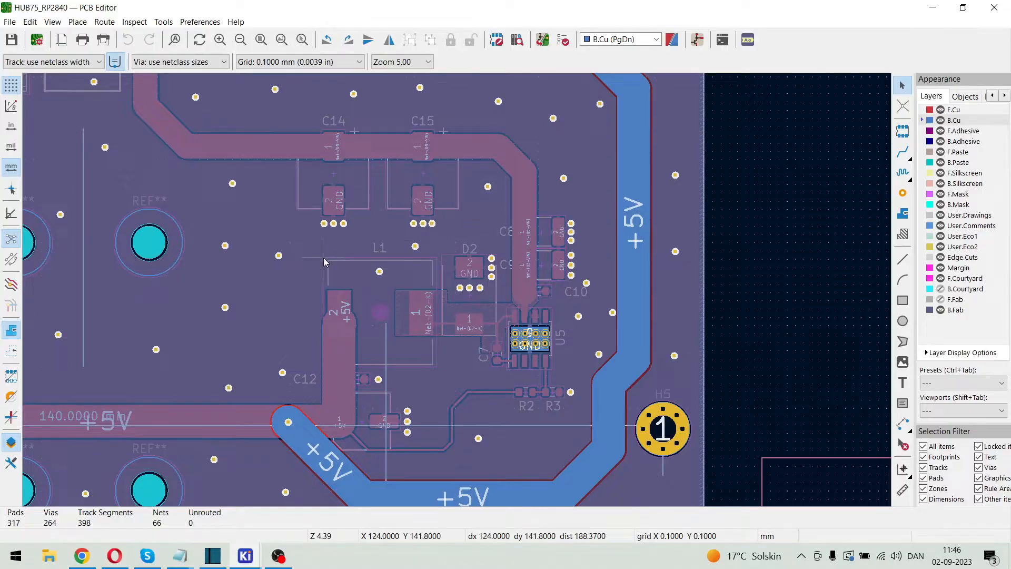
pyautogui.moveTo(742, 234)
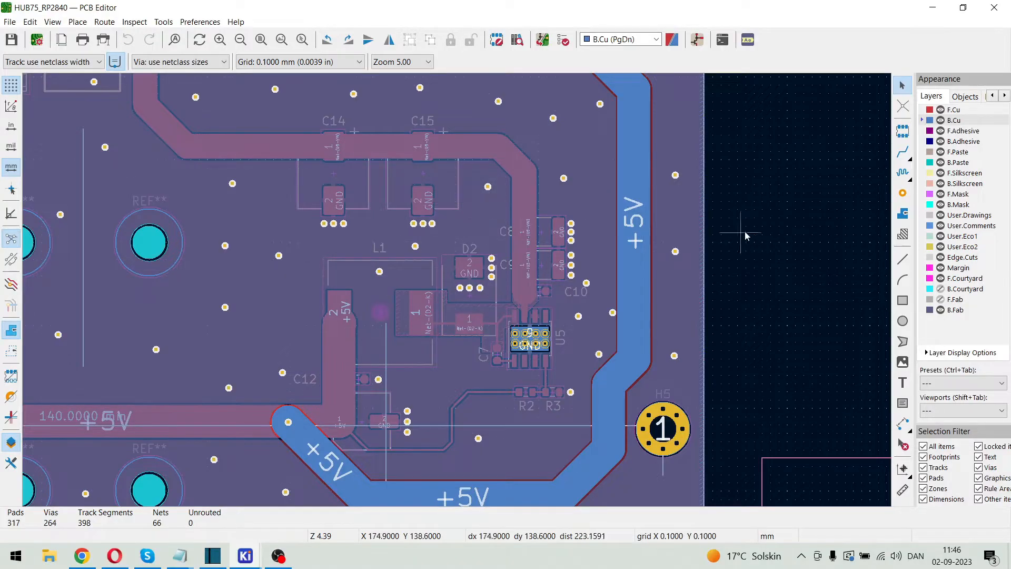
pyautogui.moveTo(864, 200)
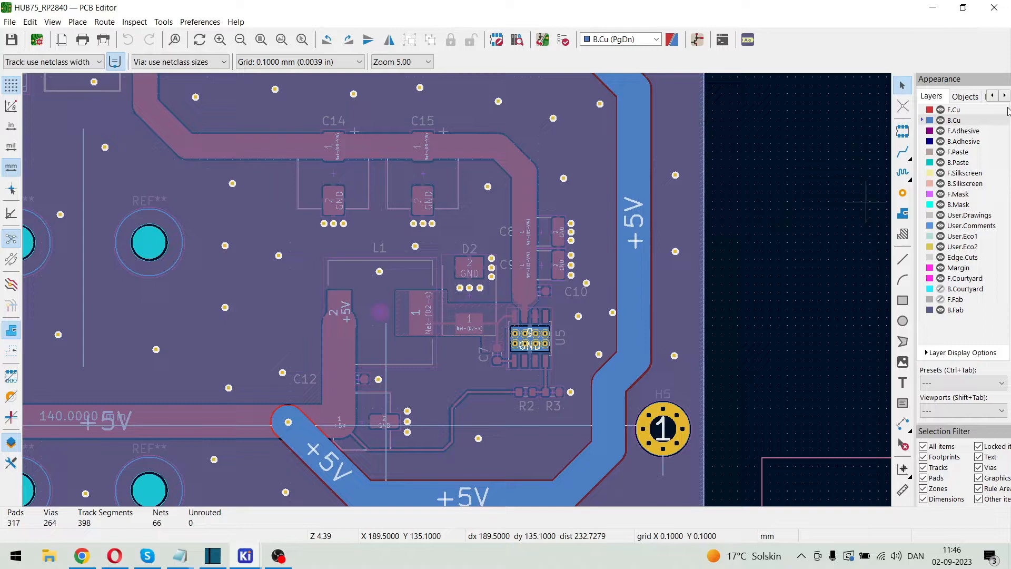
# Lower the Zones opacity in the Appearance Objects panel and zoom out to the full board
pyautogui.click(965, 96)
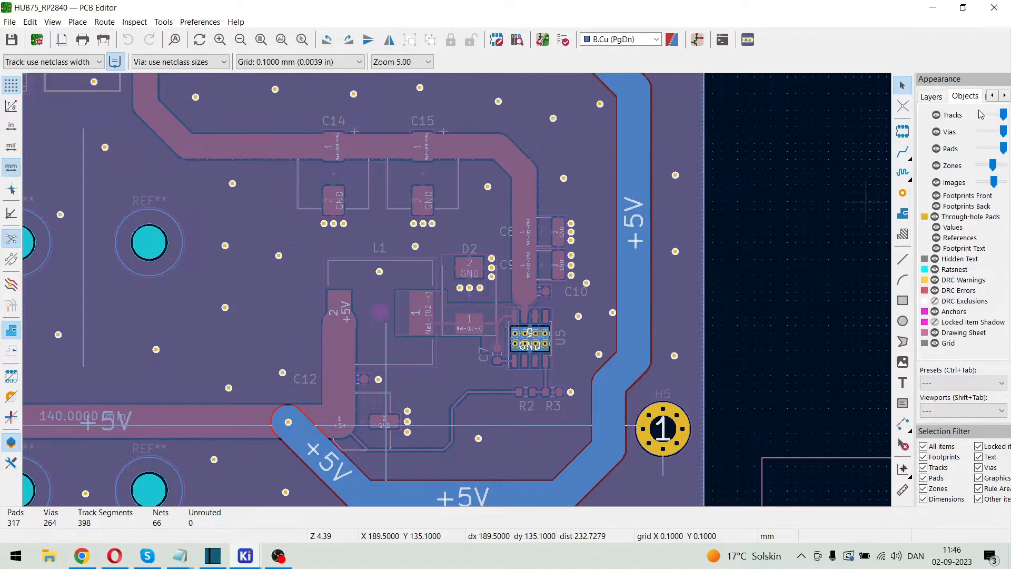
pyautogui.moveTo(993, 149)
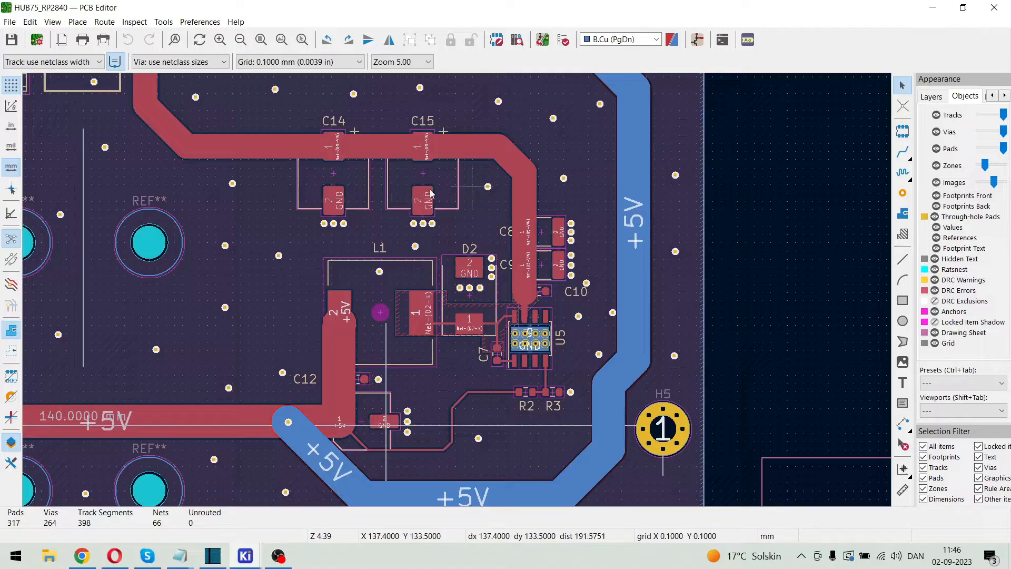
pyautogui.scroll(-3)
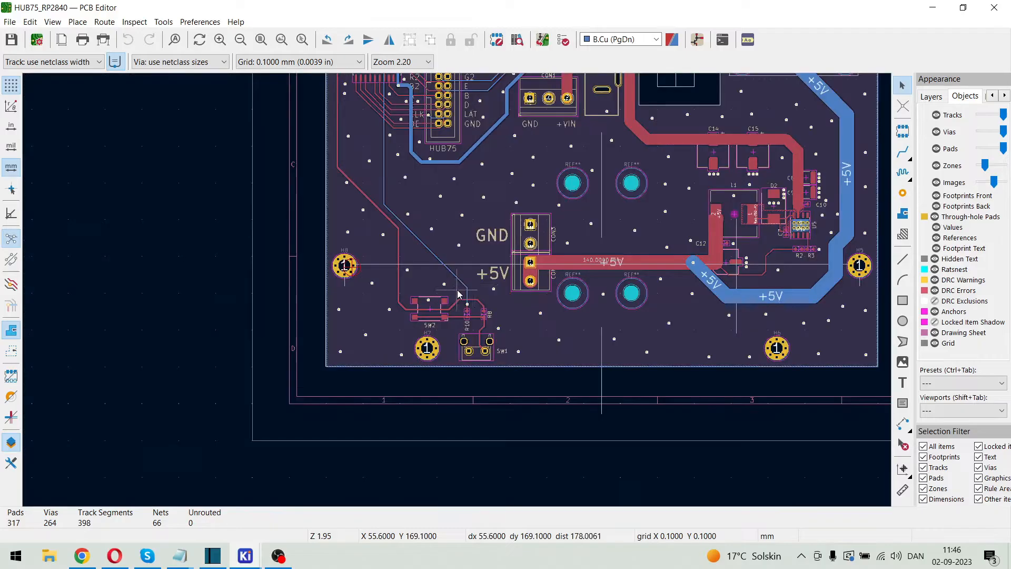
pyautogui.scroll(-3)
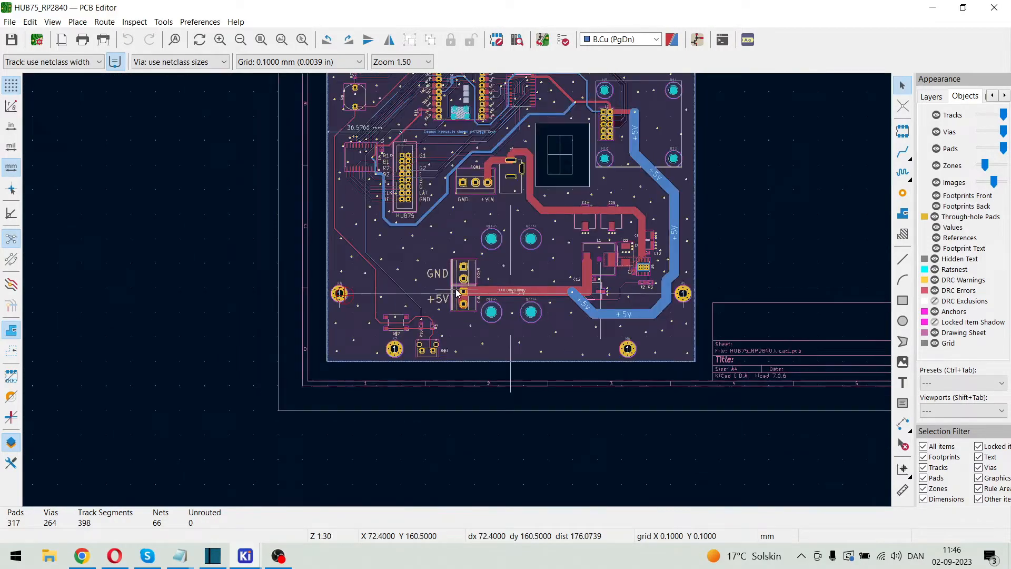
pyautogui.moveTo(225, 97)
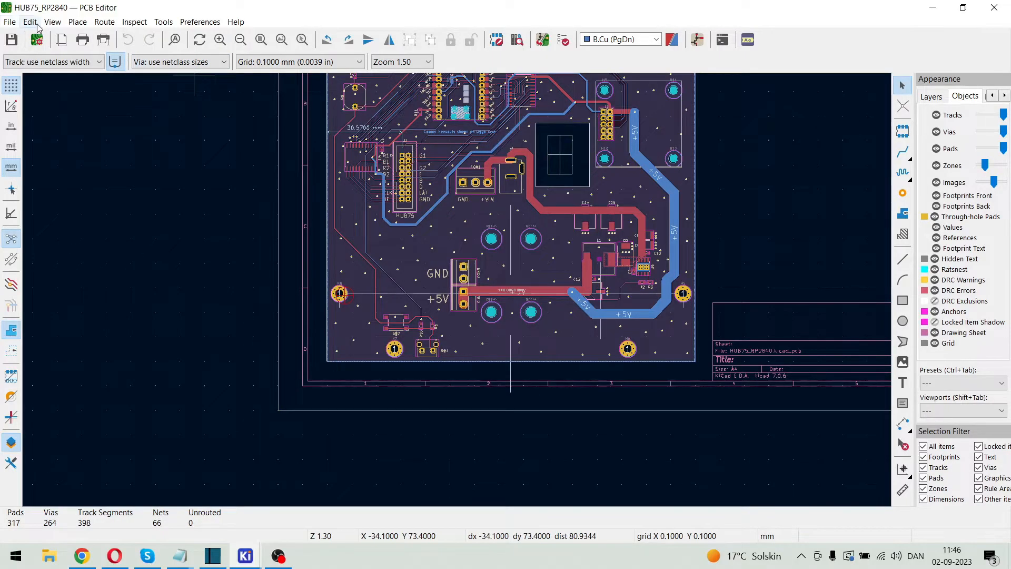
pyautogui.click(52, 21)
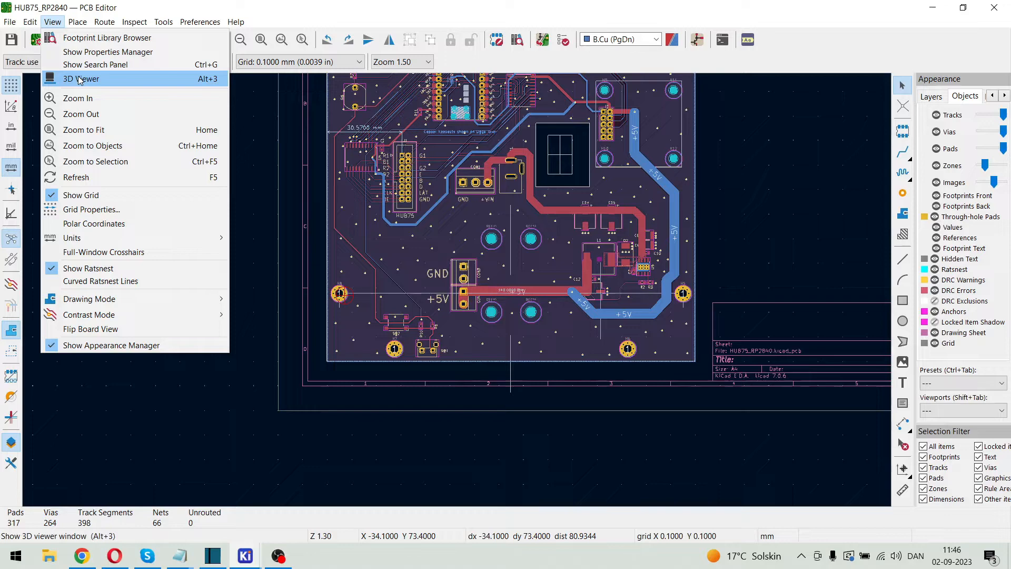
# Launch the 3D Viewer (Alt+3) to render the board with its placed components
pyautogui.click(80, 79)
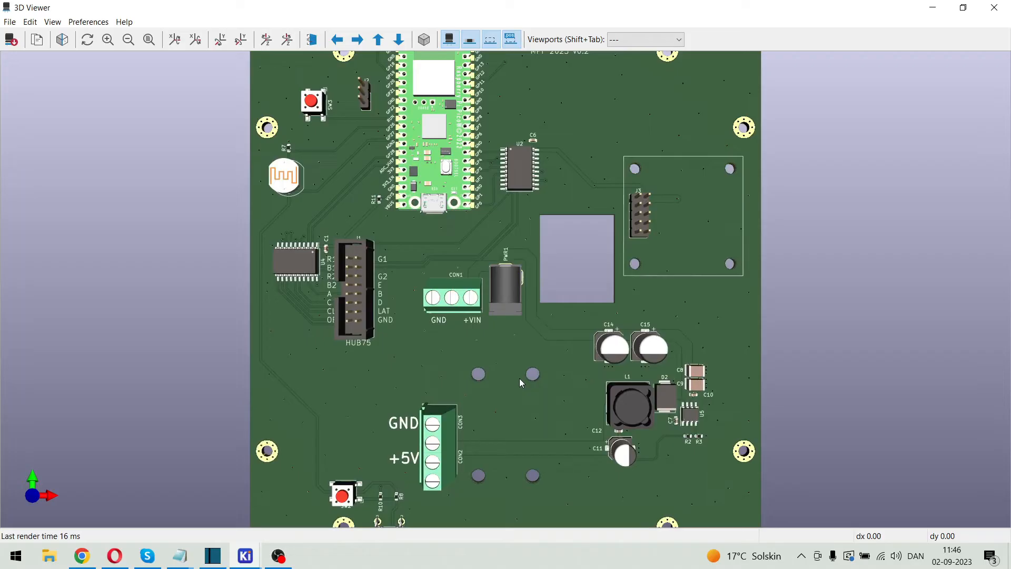
pyautogui.moveTo(416, 265)
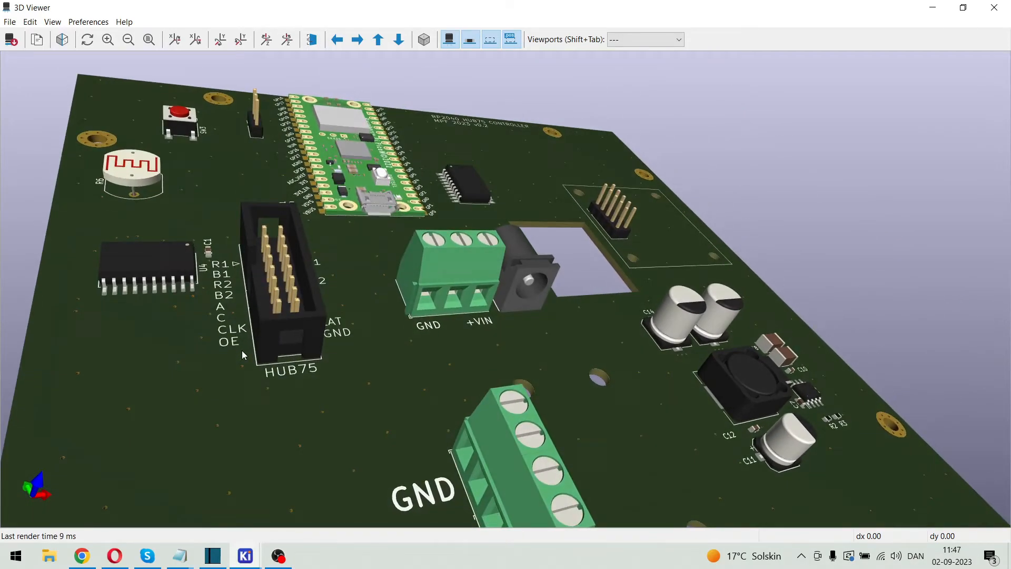
pyautogui.moveTo(416, 402)
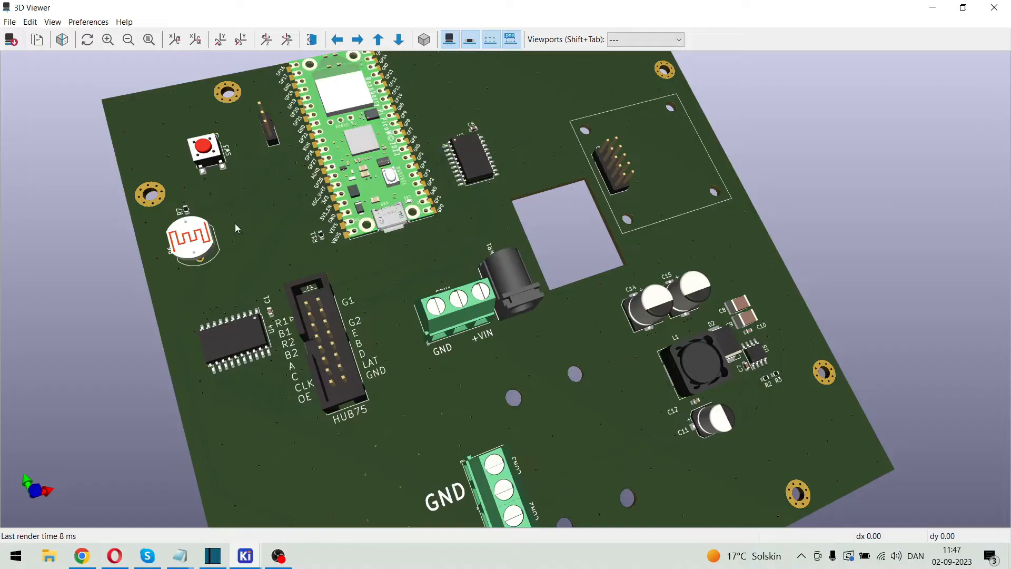
pyautogui.moveTo(252, 229)
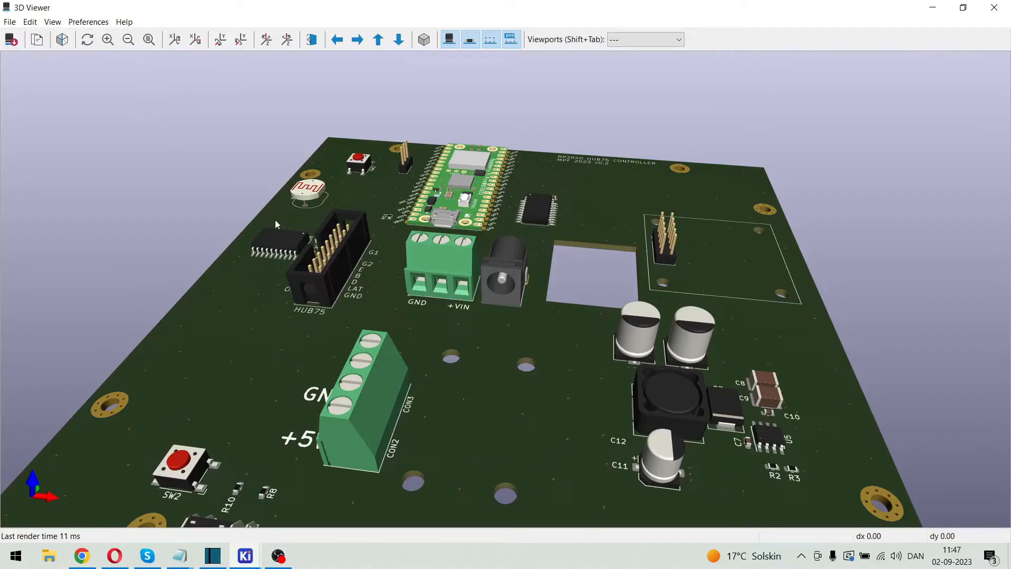
pyautogui.moveTo(470, 374)
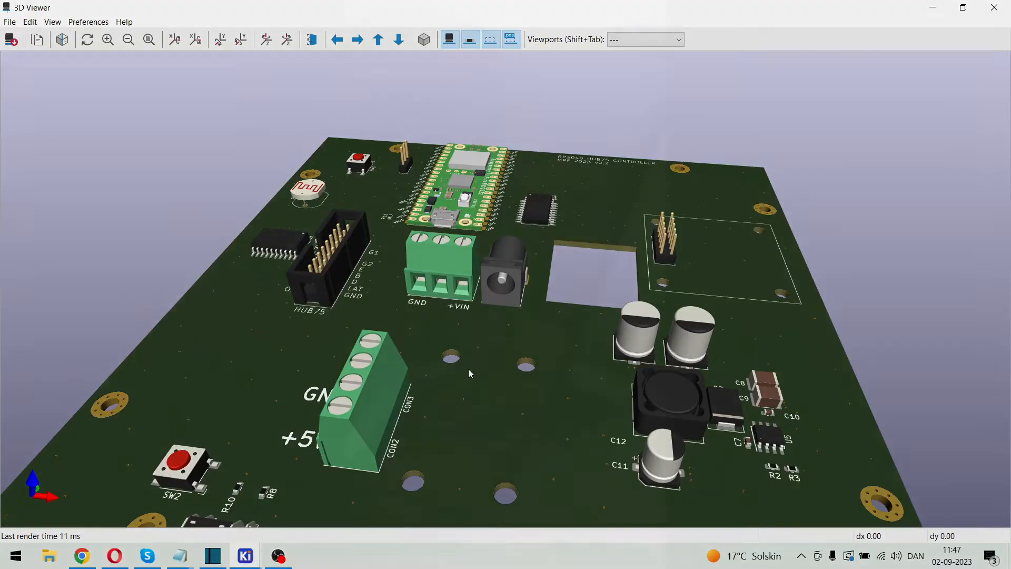